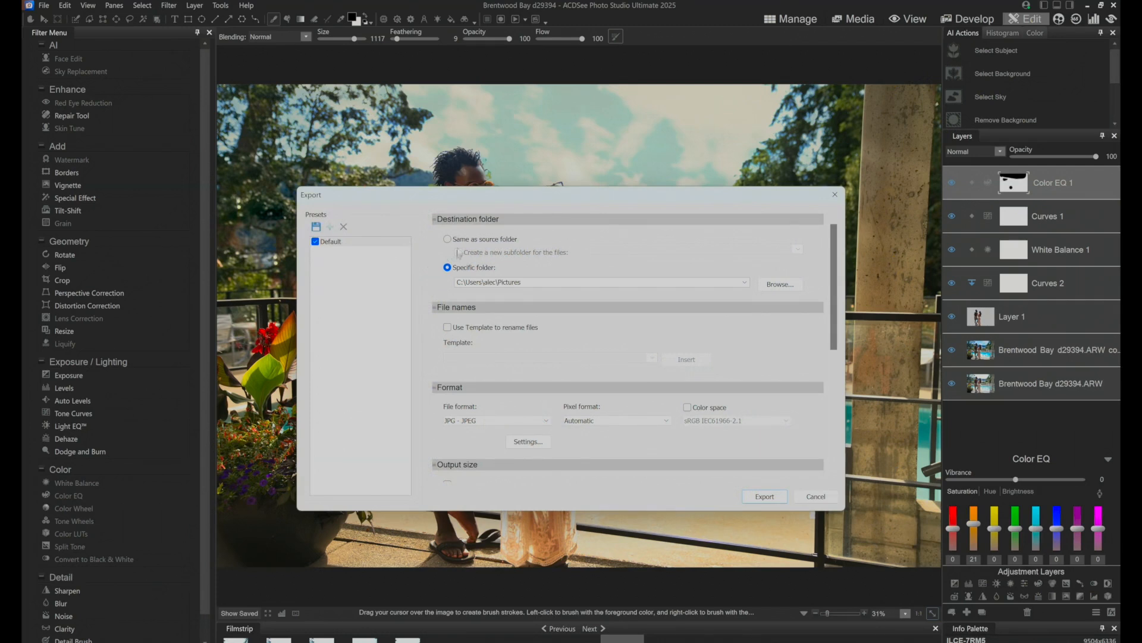
Set the export format to JPEG and embed the sRGB IEC61966-2.1 colour space
{"action": "left_click", "coordinate": [447, 238]}
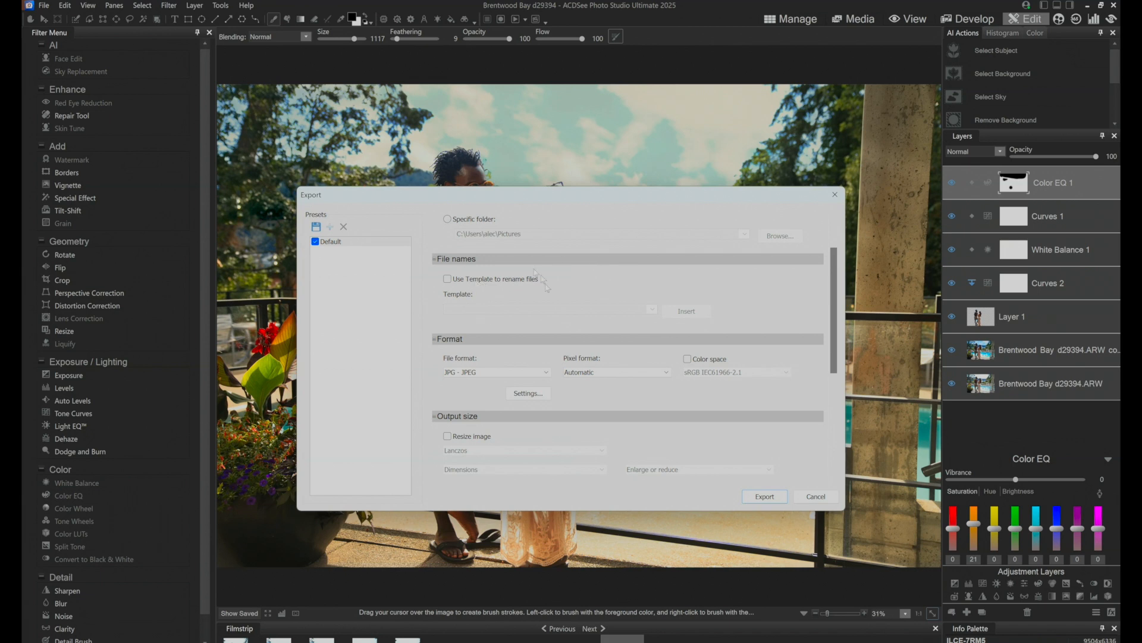
{"action": "mouse_move", "coordinate": [530, 289]}
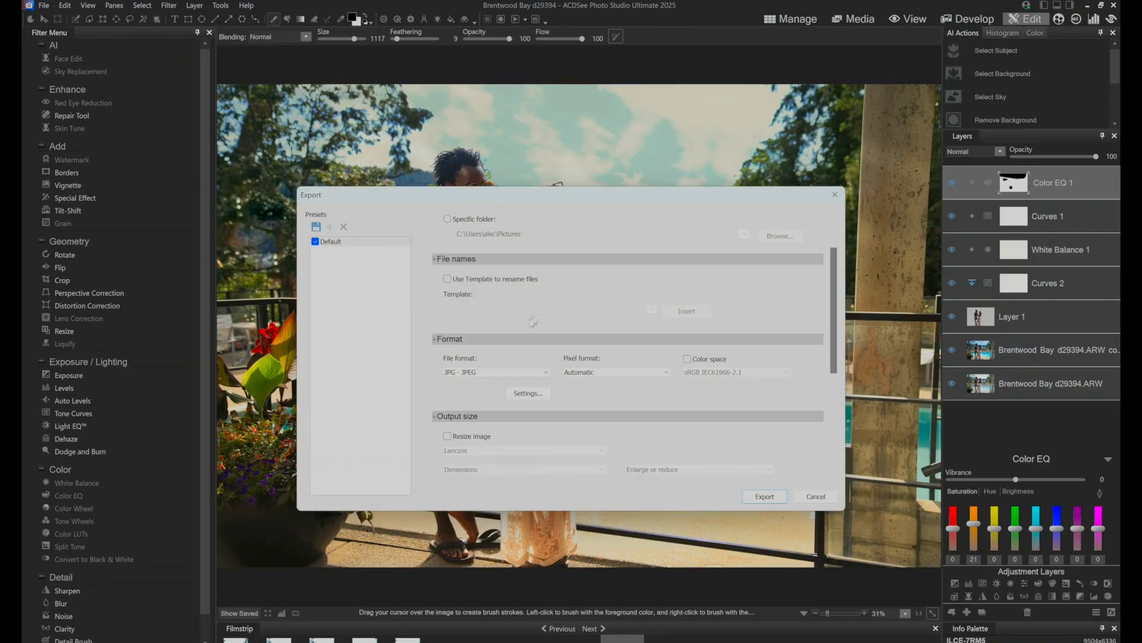
{"action": "scroll", "scroll_direction": "down", "scroll_amount": 3}
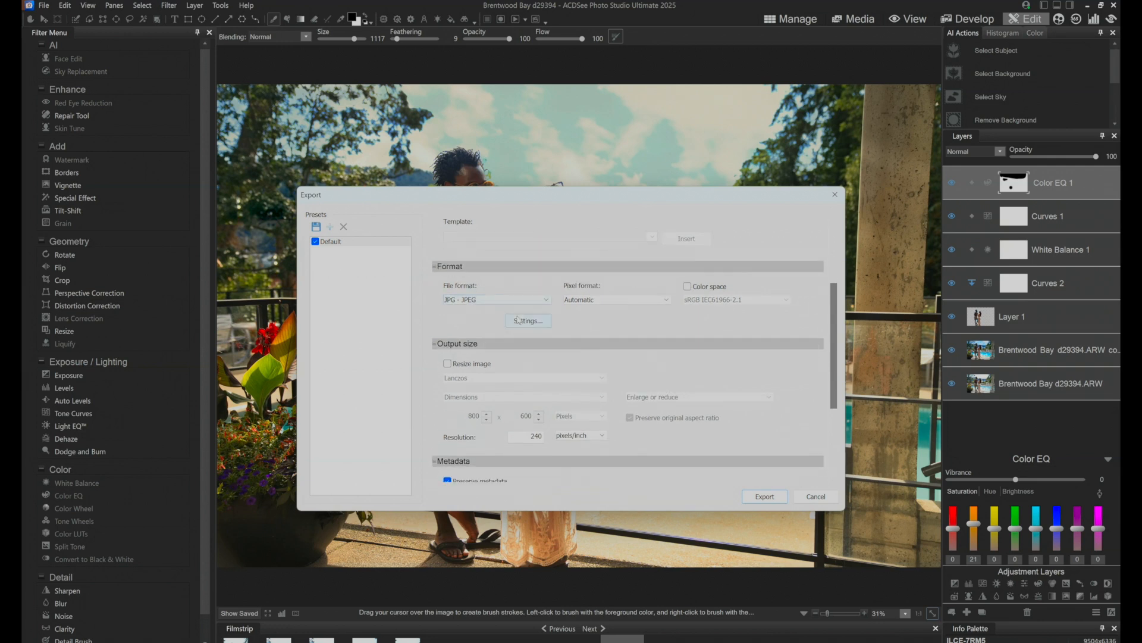
{"action": "left_click", "coordinate": [494, 299]}
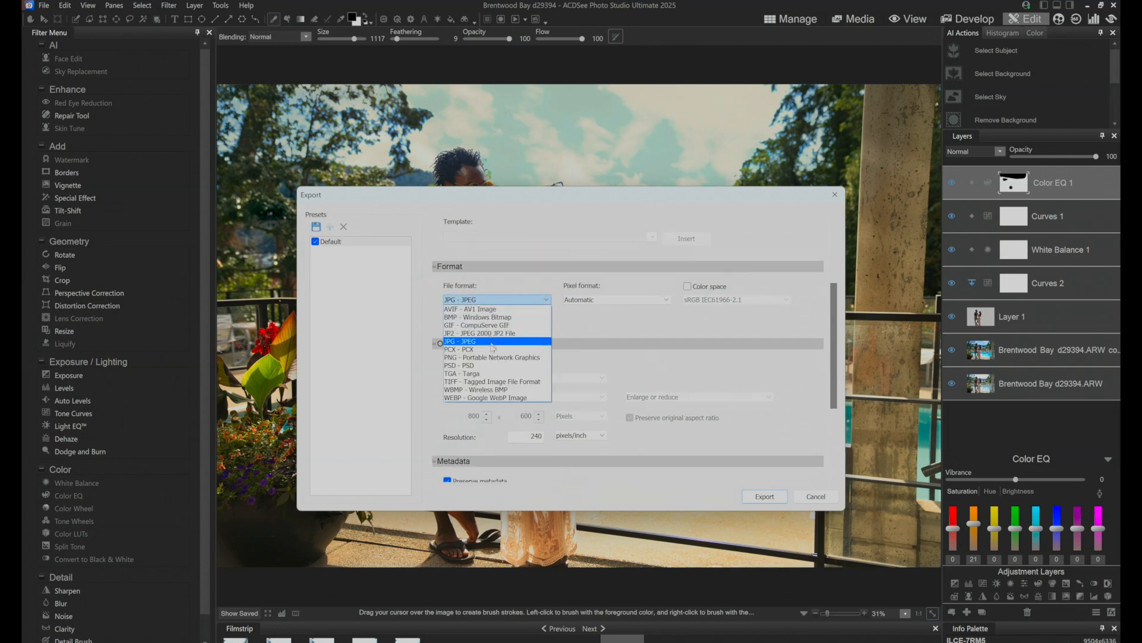
{"action": "mouse_move", "coordinate": [487, 390]}
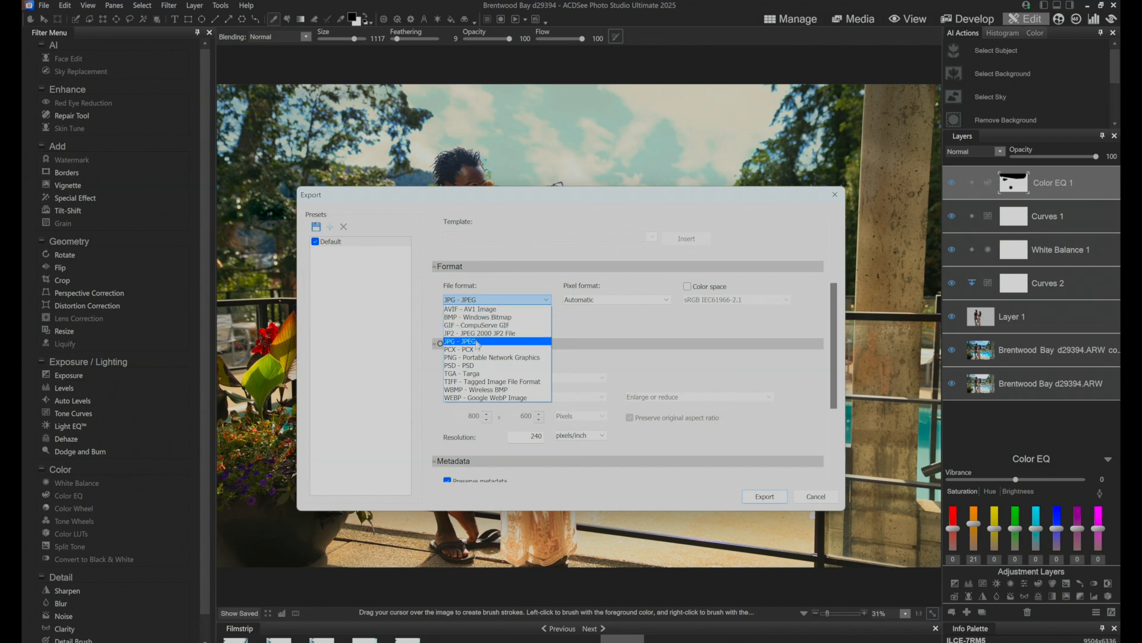
{"action": "left_click", "coordinate": [464, 341]}
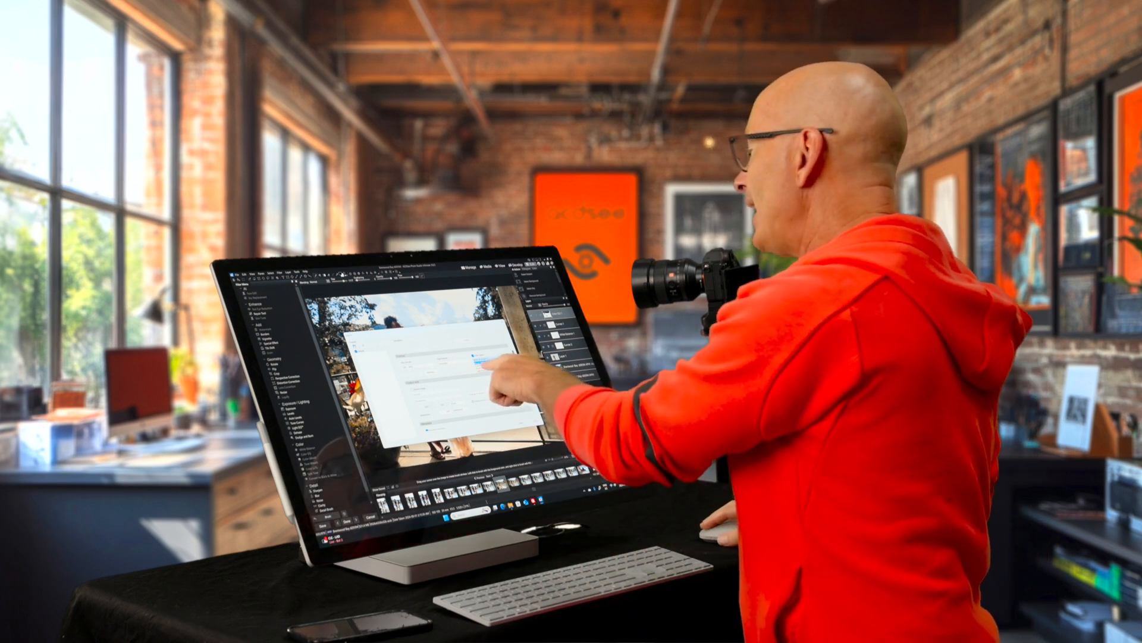
{"action": "left_click", "coordinate": [736, 300]}
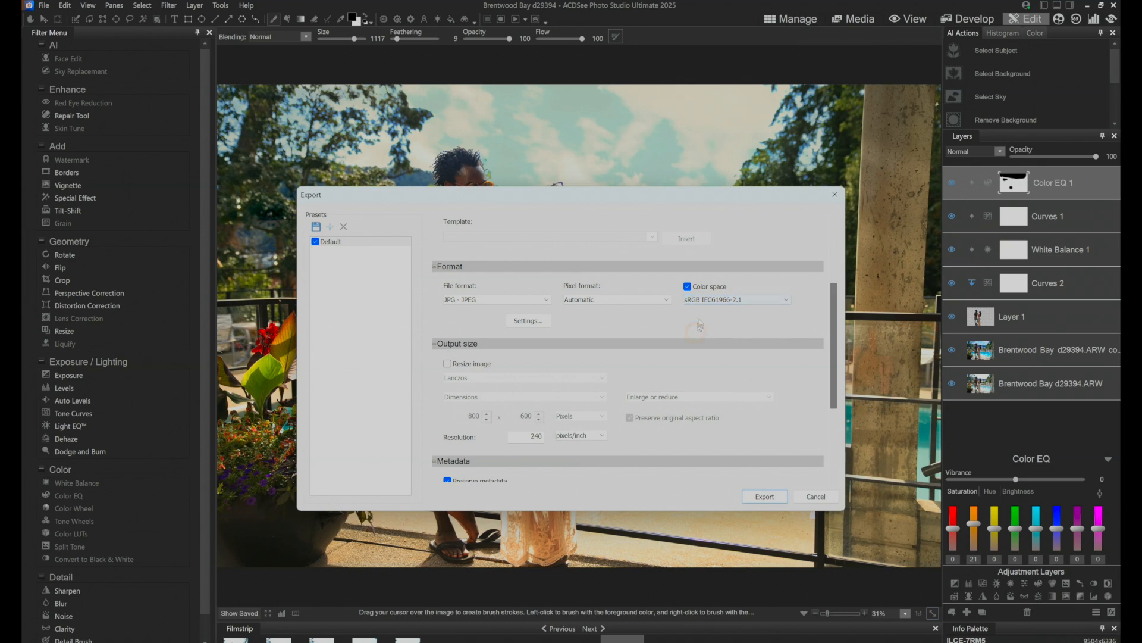
{"action": "left_click", "coordinate": [737, 299]}
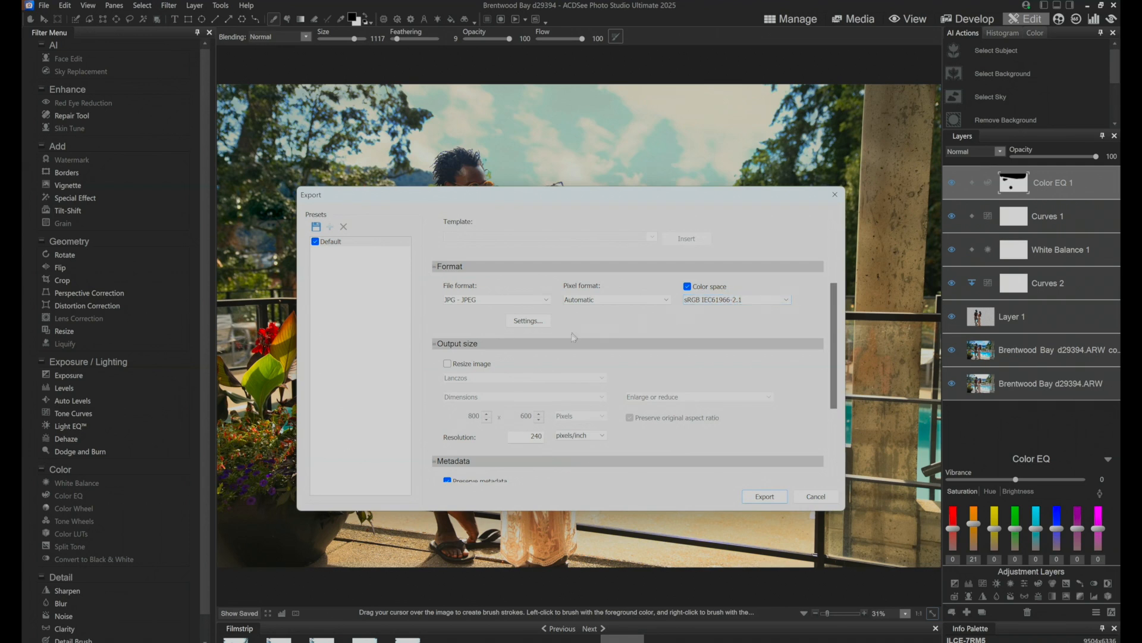
Under Output size, switch on Resize image and open the Dimensions method list
{"action": "scroll", "scroll_direction": "down", "scroll_amount": 3}
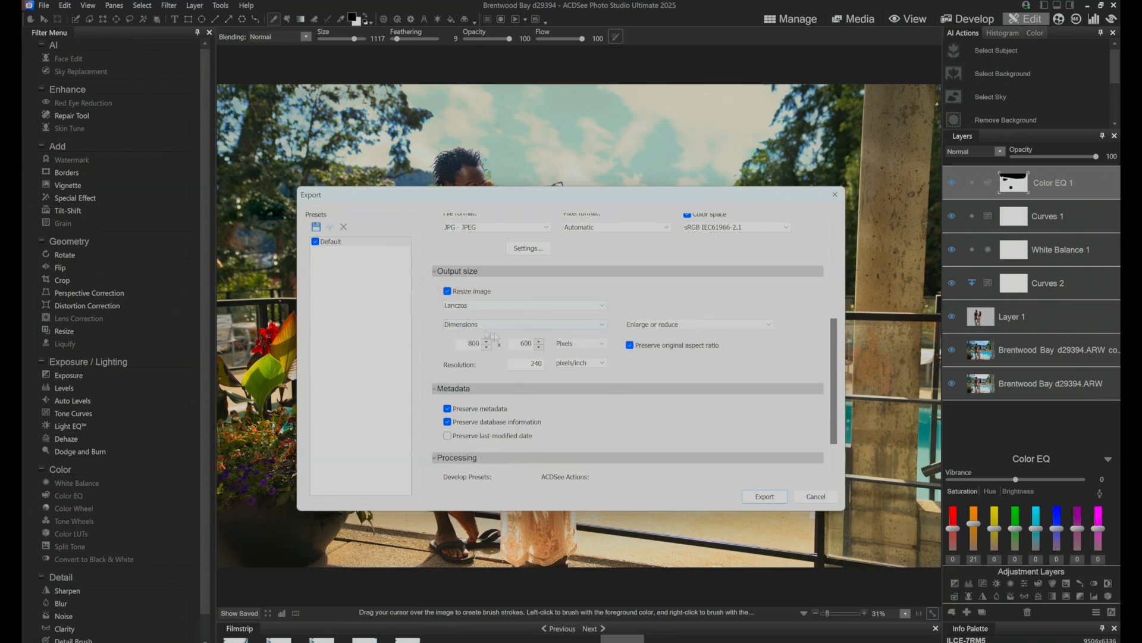
{"action": "left_click", "coordinate": [523, 324]}
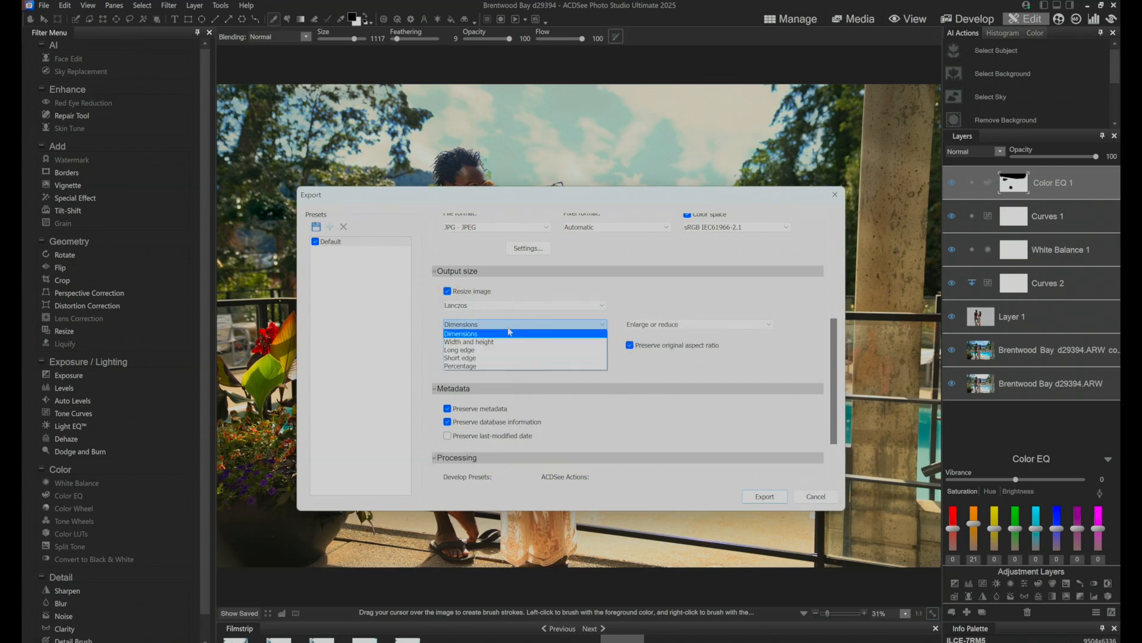